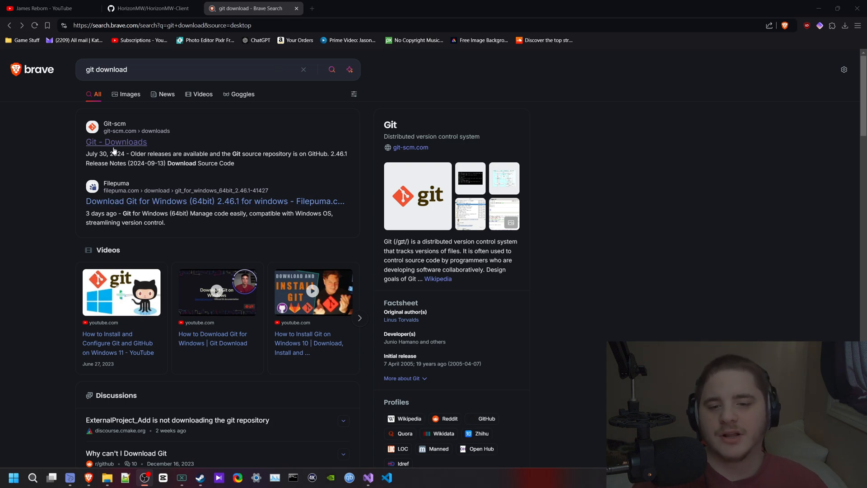
# Step: Go to Git's official downloads page on git-scm.com from the search results
pyautogui.click(116, 141)
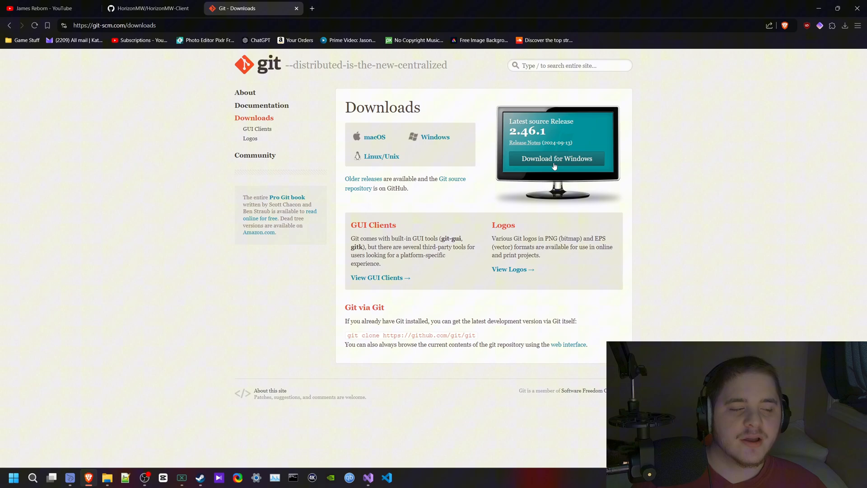
pyautogui.moveTo(771, 63)
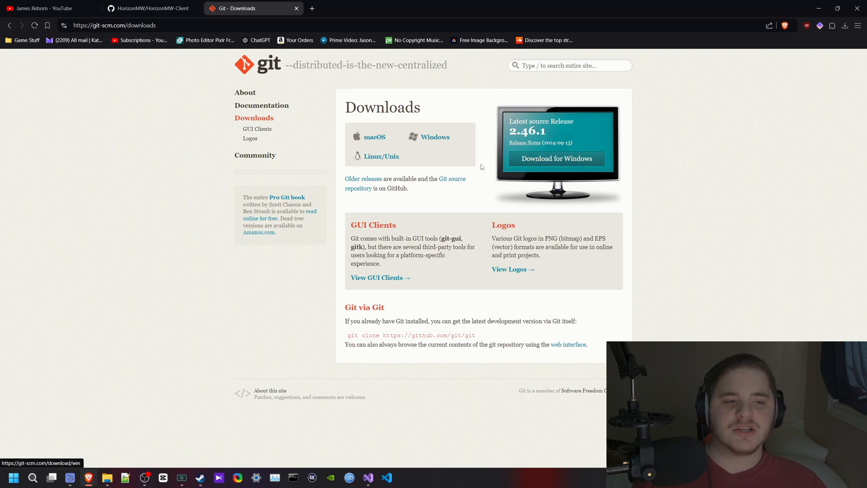
pyautogui.moveTo(468, 195)
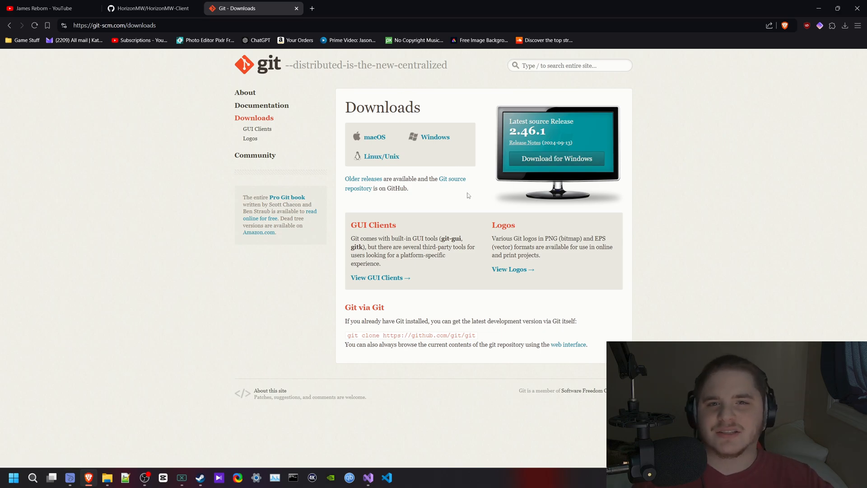
pyautogui.moveTo(434, 176)
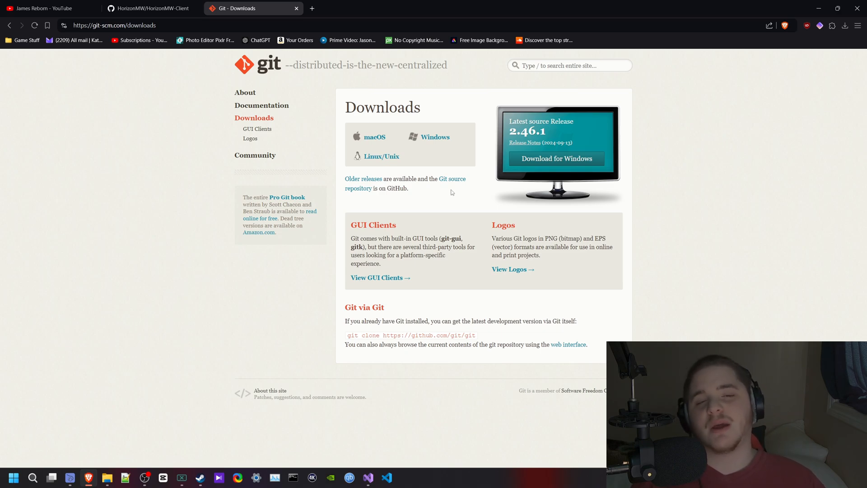
pyautogui.moveTo(495, 182)
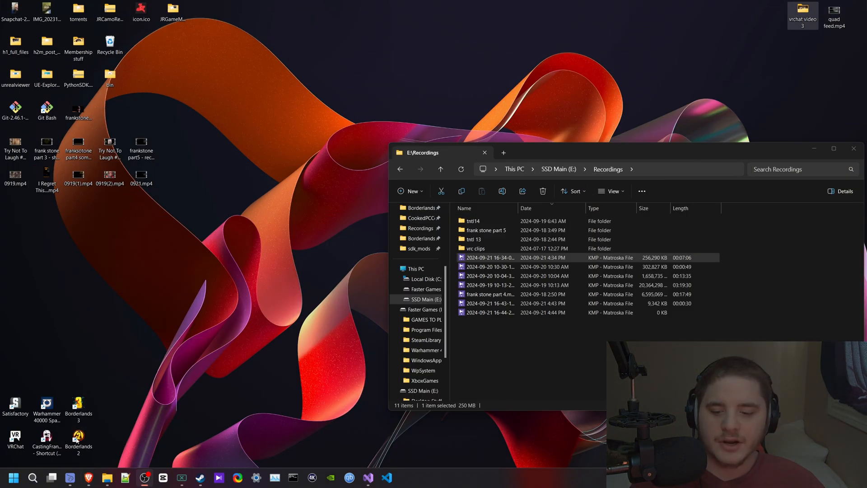
# Step: Launch Git CMD from Start search and copy the HorizonMW-Client HTTPS clone URL from GitHub
pyautogui.click(33, 477)
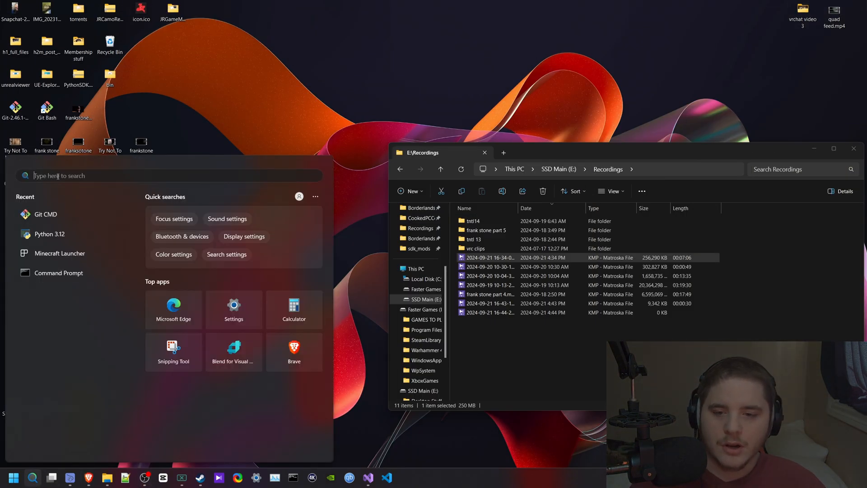
pyautogui.write('git CMD')
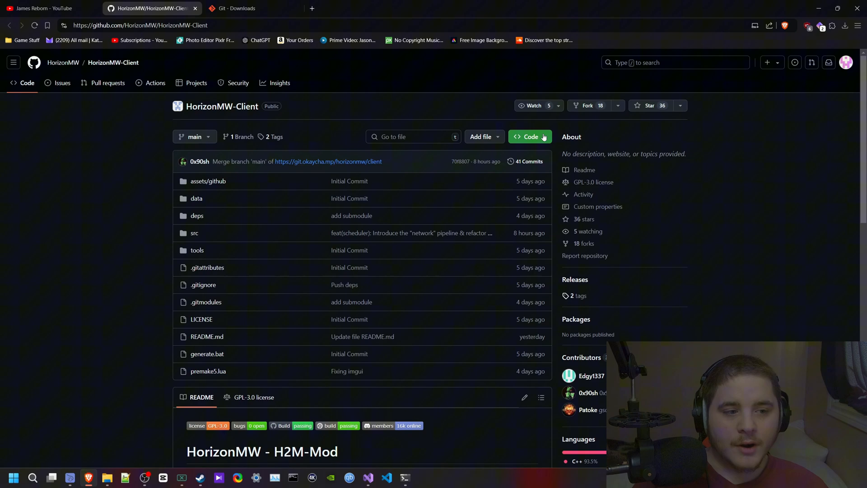
pyautogui.click(529, 137)
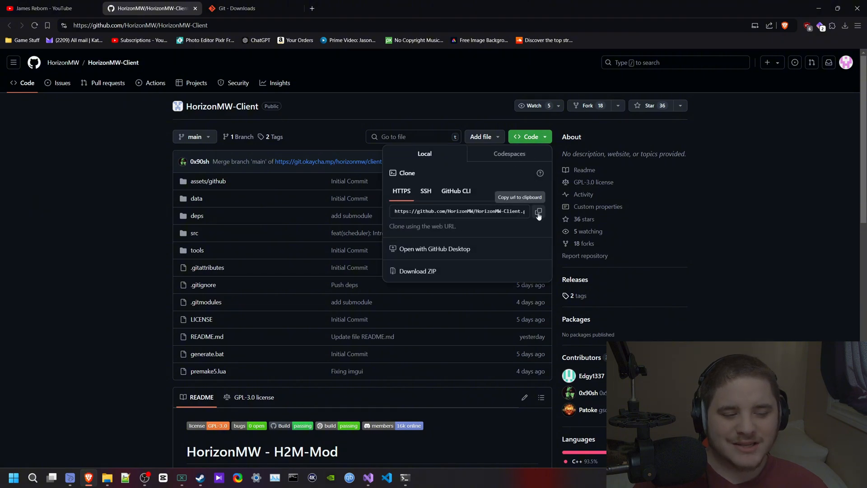
pyautogui.click(539, 212)
pyautogui.write('git')
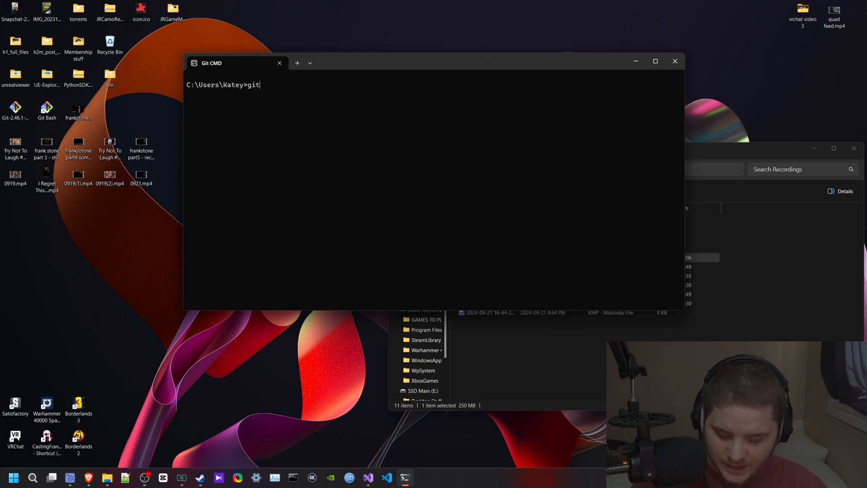
pyautogui.write('clone https://github.com/HorizonMW/HorizonMW-Client.git')
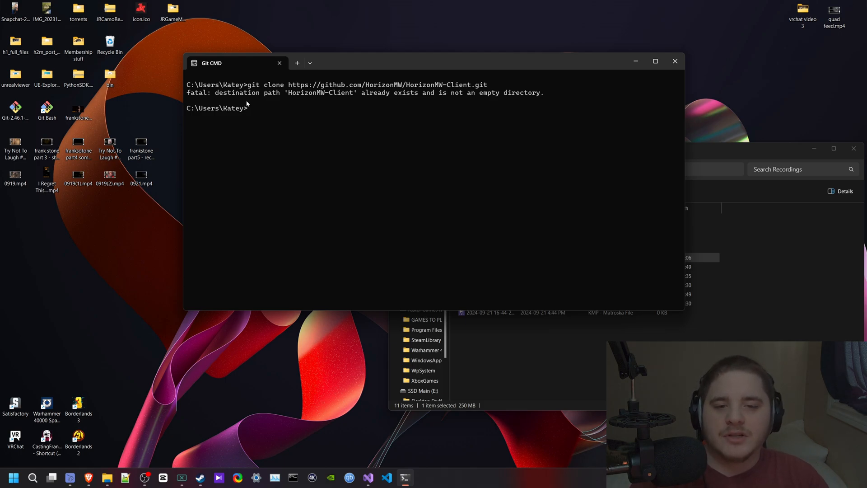
pyautogui.moveTo(361, 280)
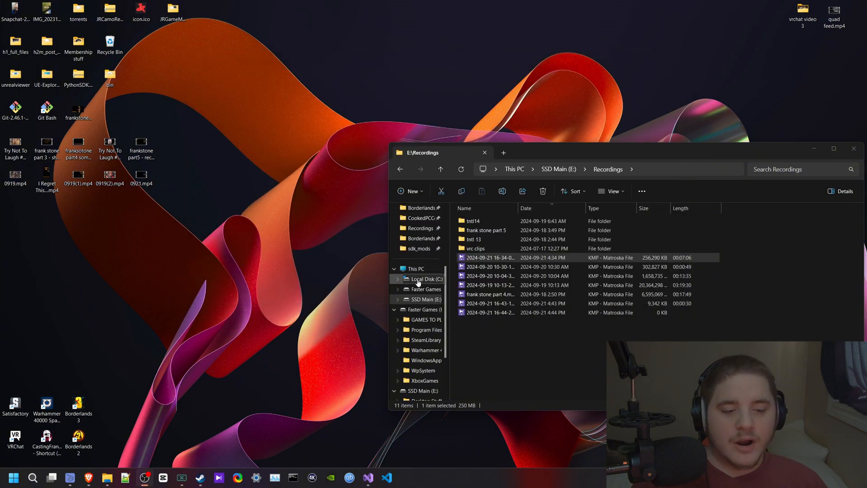
# Step: Browse C:\Users\Katey and enter the cloned HorizonMW-Client folder
pyautogui.click(414, 268)
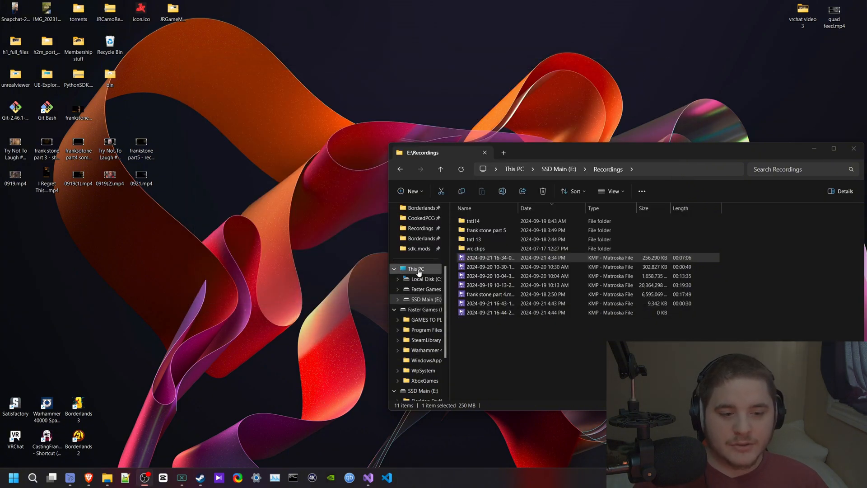
pyautogui.click(416, 270)
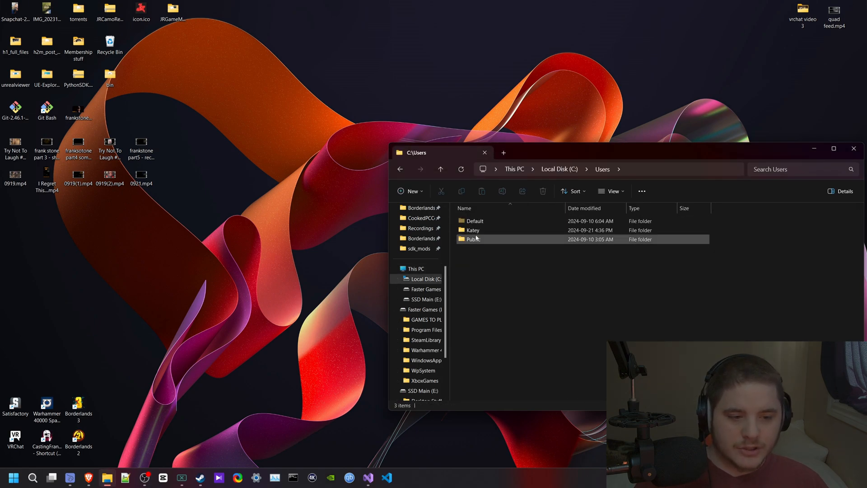
pyautogui.doubleClick(473, 231)
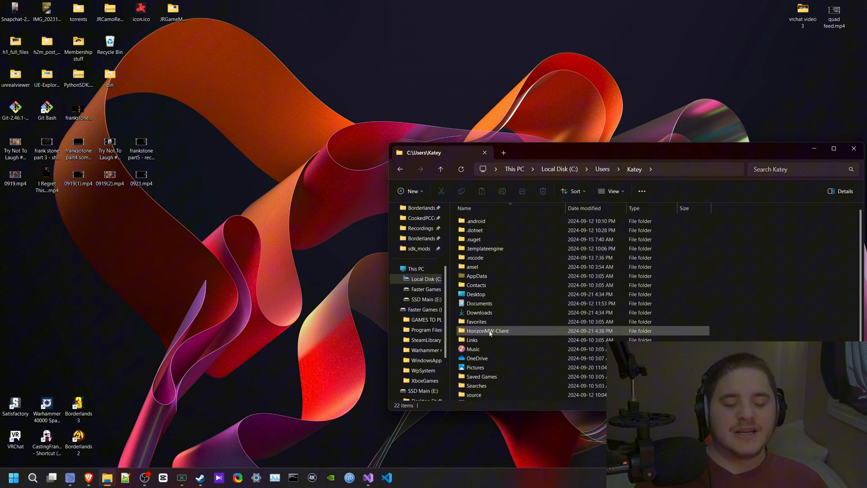
pyautogui.click(488, 331)
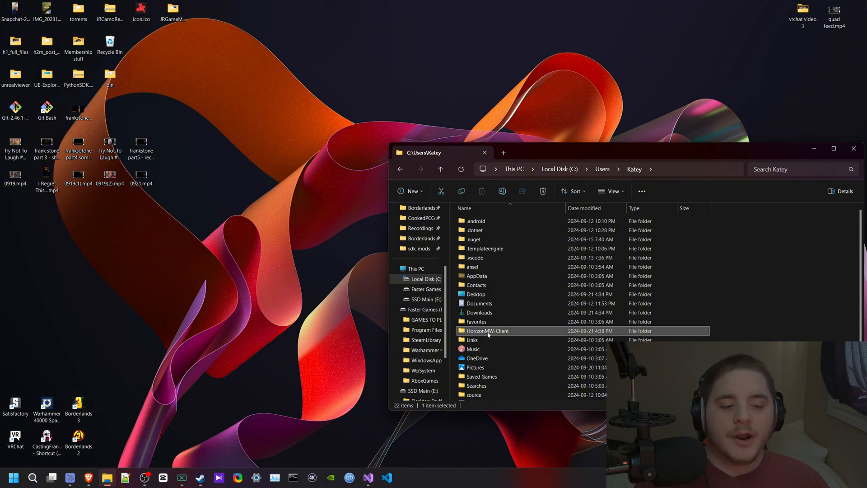
pyautogui.doubleClick(488, 331)
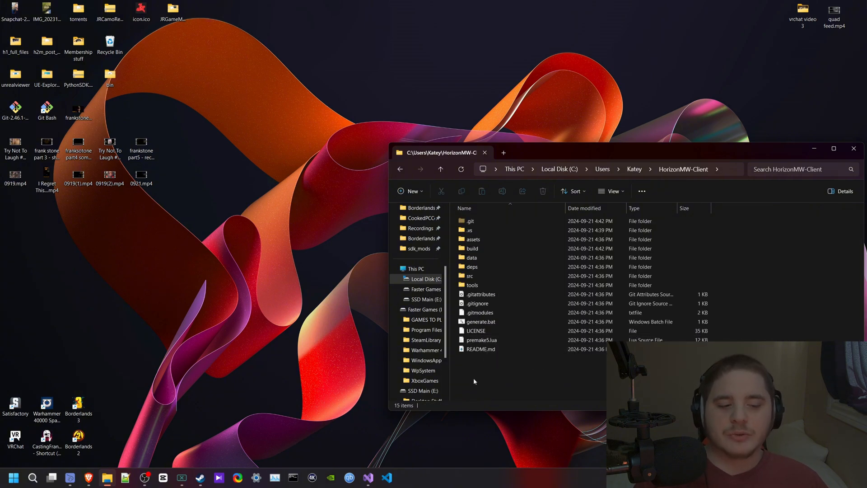
# Step: Run generate.bat in HorizonMW-Client to create the project files
pyautogui.click(475, 330)
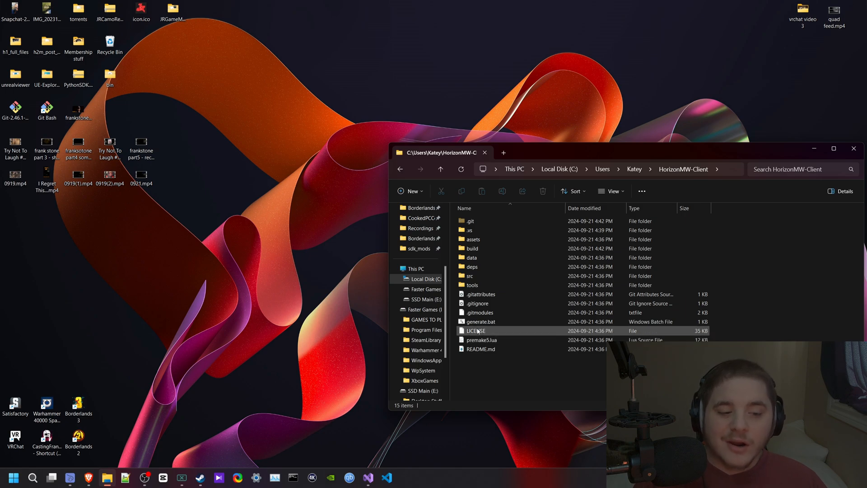
pyautogui.click(481, 322)
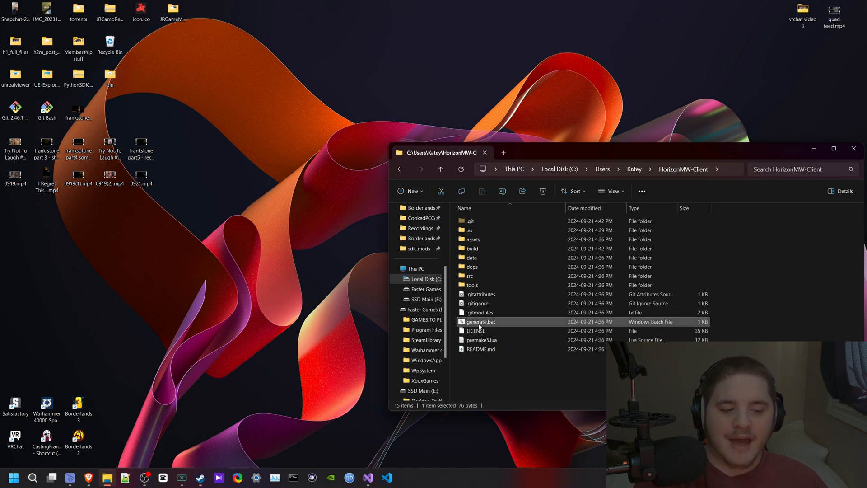
pyautogui.doubleClick(481, 321)
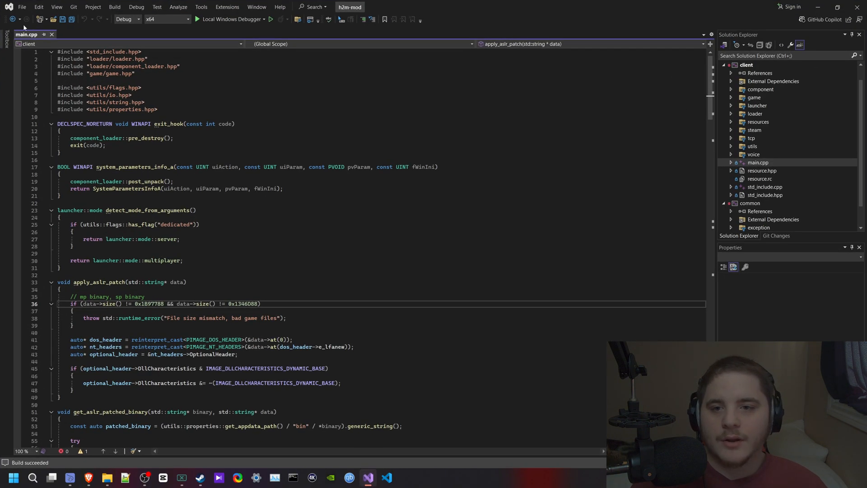
pyautogui.moveTo(369, 477)
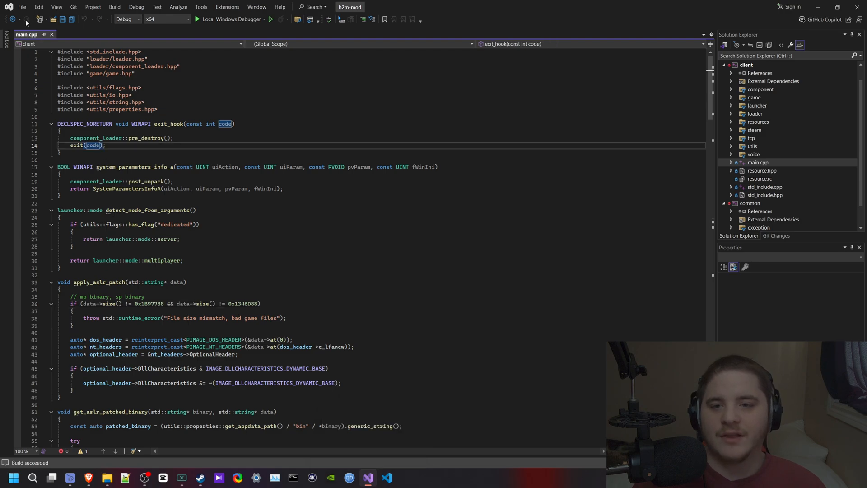
# Step: Bring up Visual Studio's Open Project/Solution dialog via File > Open
pyautogui.click(24, 7)
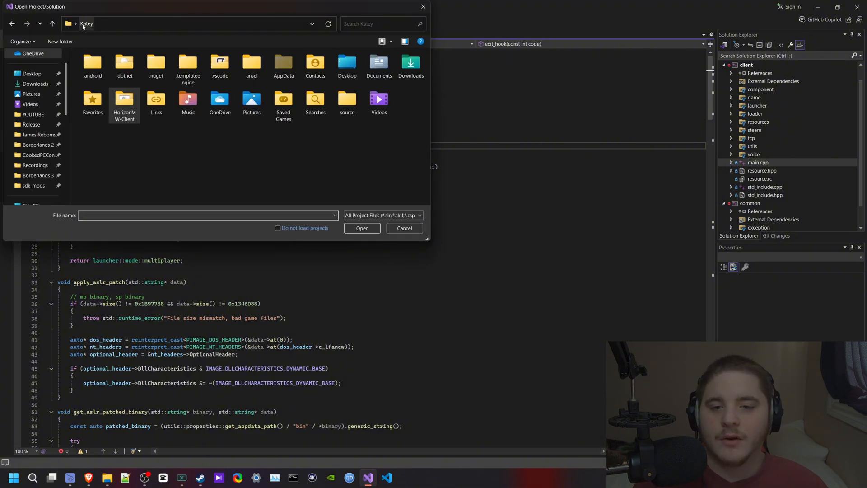
# Step: Browse HorizonMW-Client\build to locate h2m-mod.sln, then cancel back to the loaded solution
pyautogui.click(124, 101)
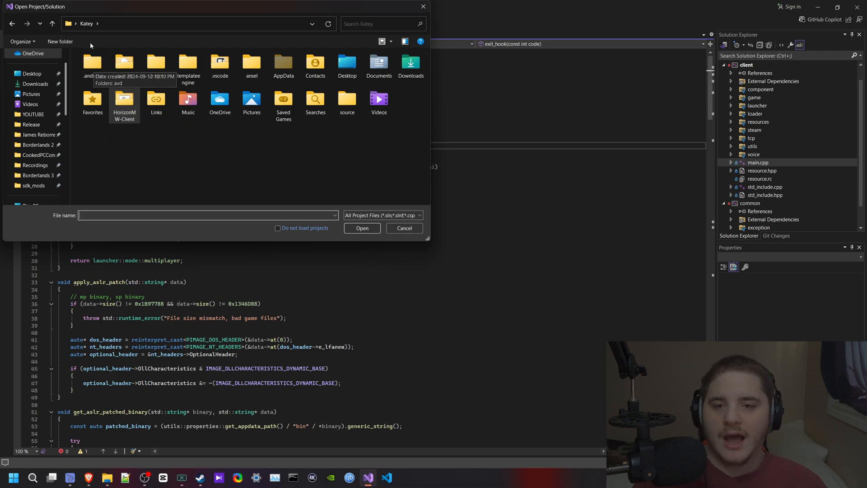
pyautogui.moveTo(86, 33)
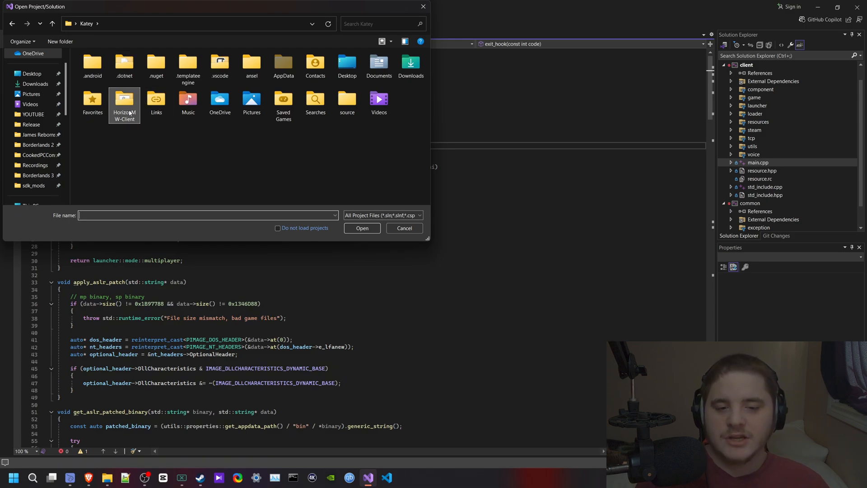
pyautogui.doubleClick(124, 98)
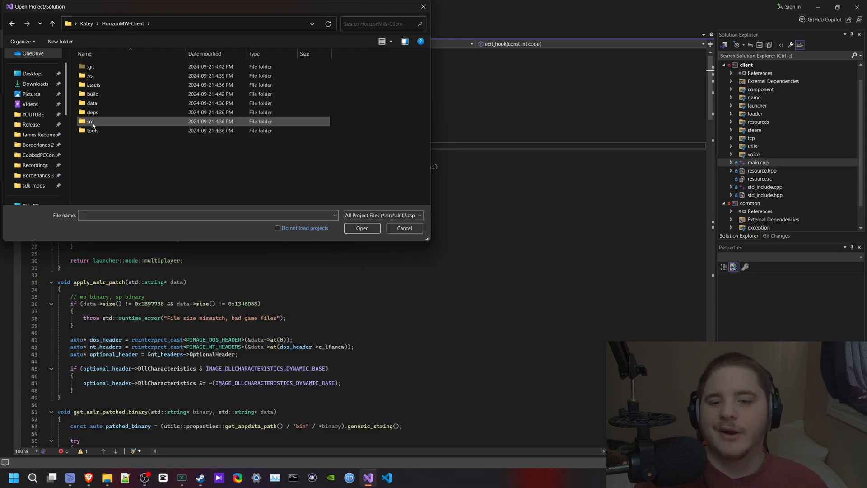
pyautogui.click(91, 121)
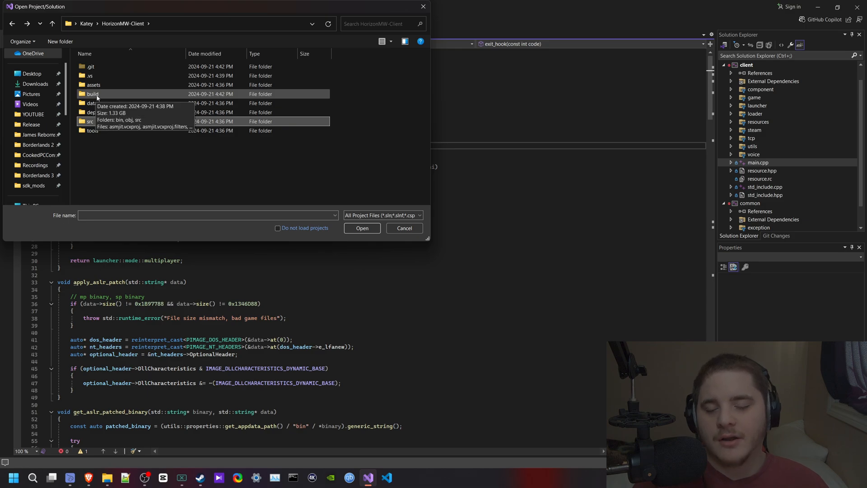
pyautogui.doubleClick(90, 94)
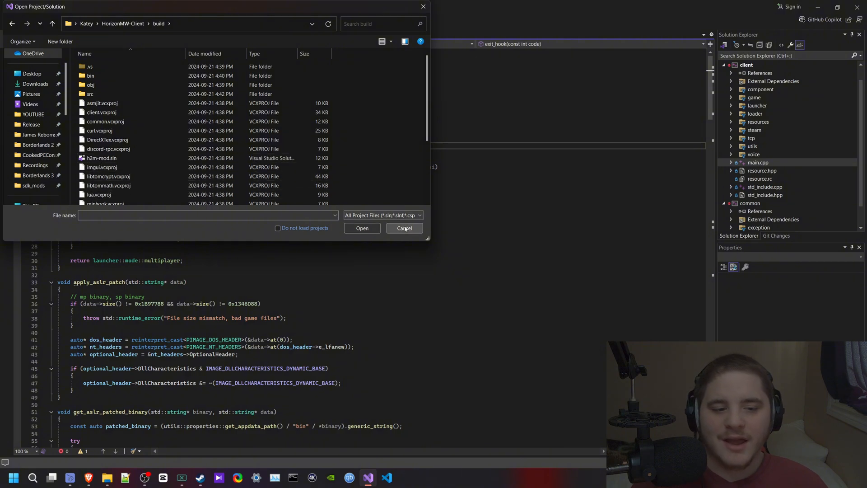
pyautogui.click(405, 227)
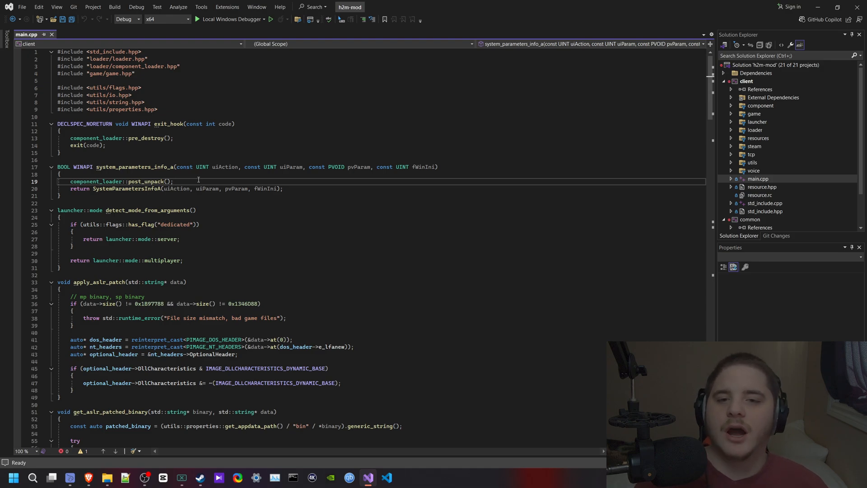
# Step: Switch to the File Explorer window showing HorizonMW-Client from the taskbar
pyautogui.click(115, 7)
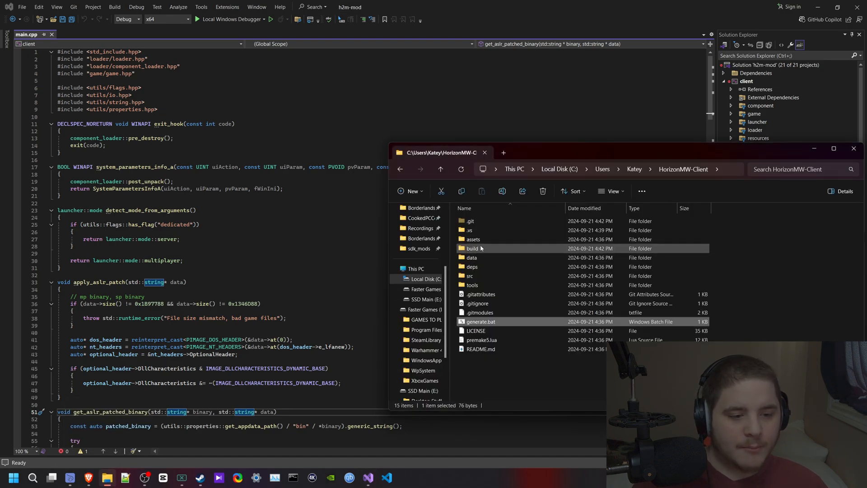
# Step: Enter build\bin\x64\Debug and look through the built h2m-mod binaries
pyautogui.doubleClick(473, 248)
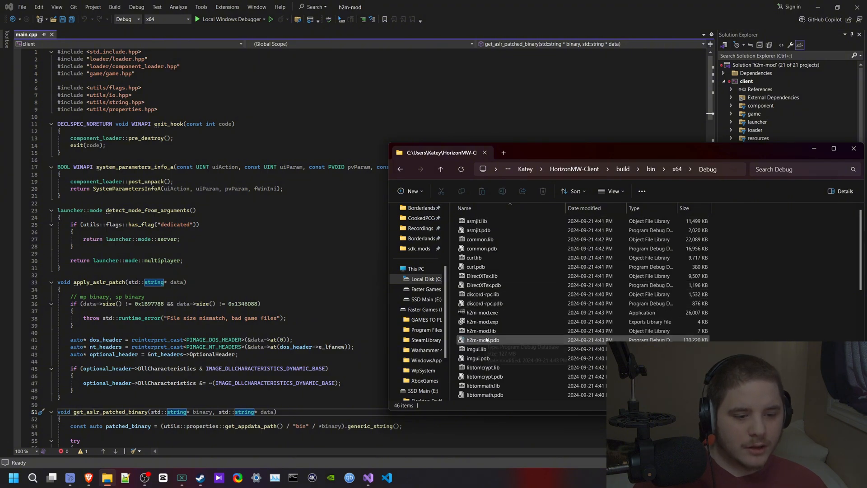
pyautogui.scroll(-3)
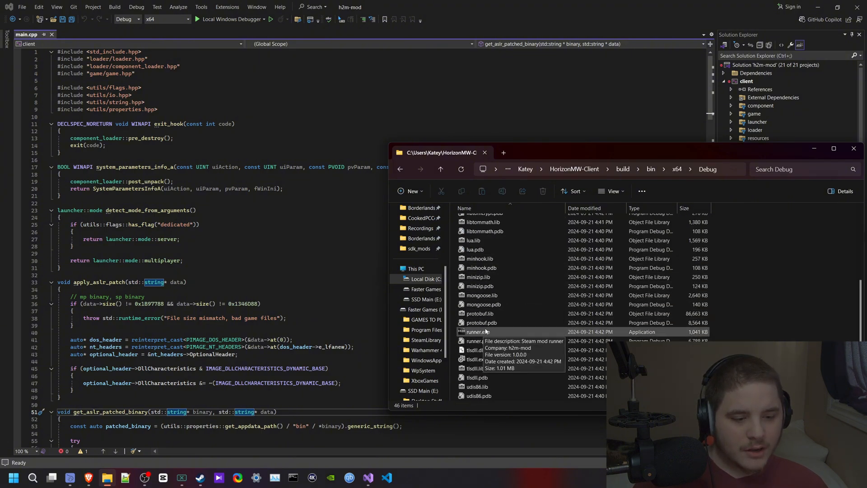